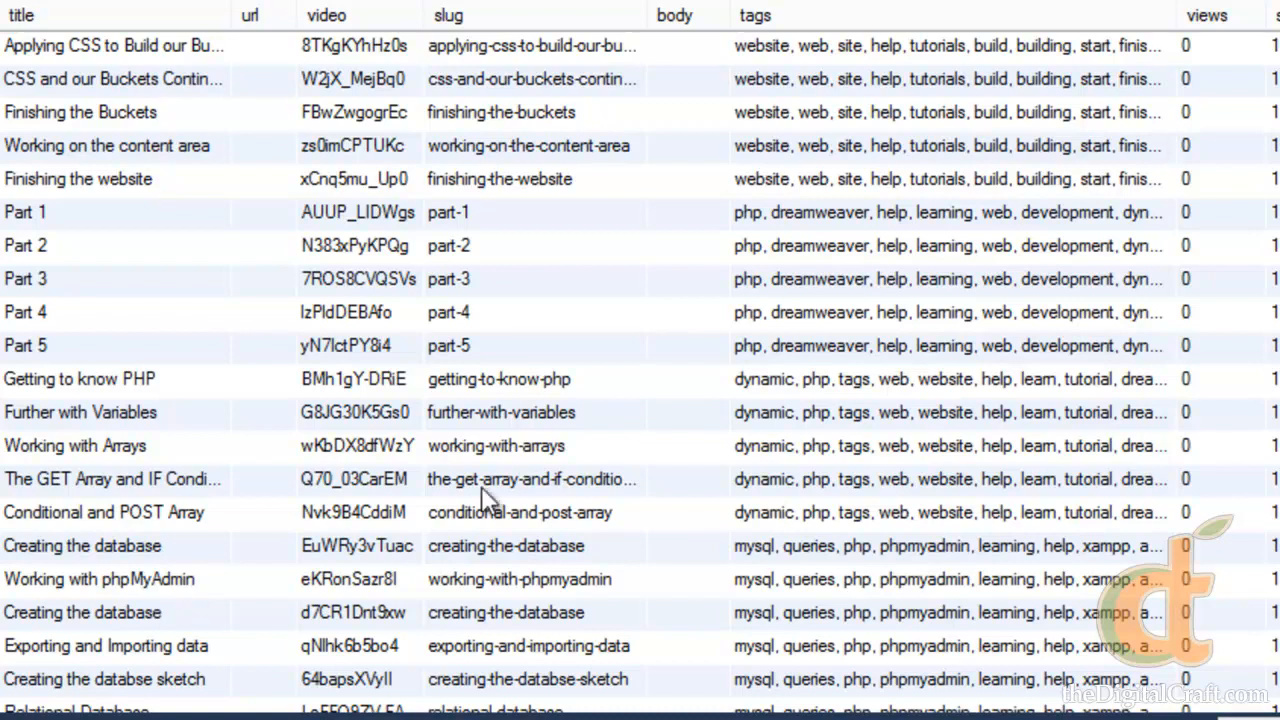
Scroll the Object Browser to bring the expanded series table's columns, indexes, foreign keys and triggers into view.
{"action": "scroll", "scroll_direction": "up", "scroll_amount": 3}
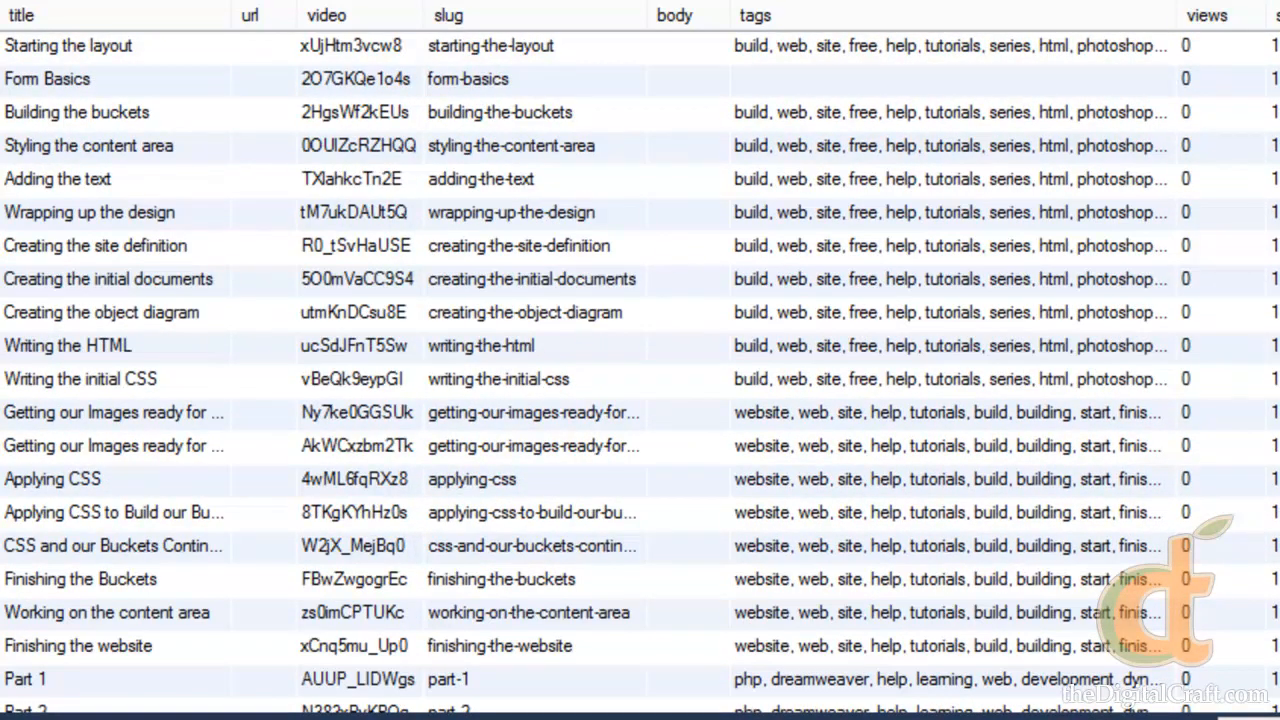
{"action": "scroll", "scroll_direction": "up", "scroll_amount": 3}
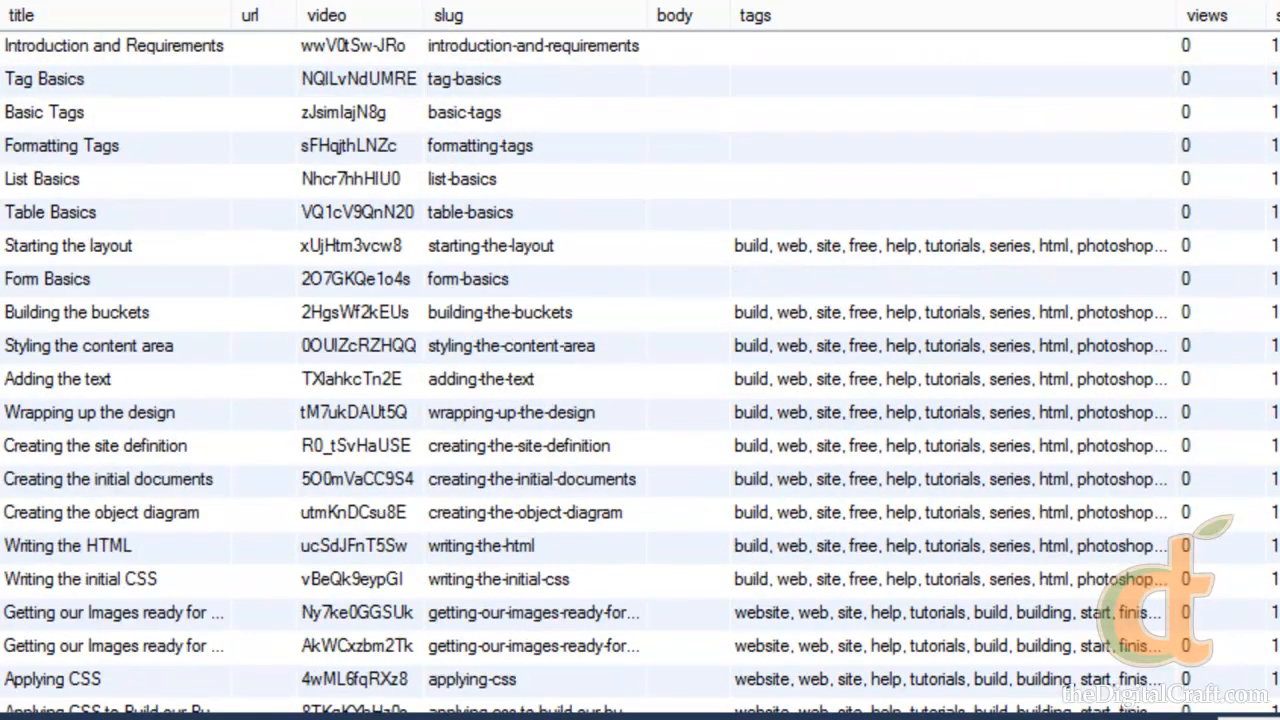
{"action": "mouse_move", "coordinate": [110, 265]}
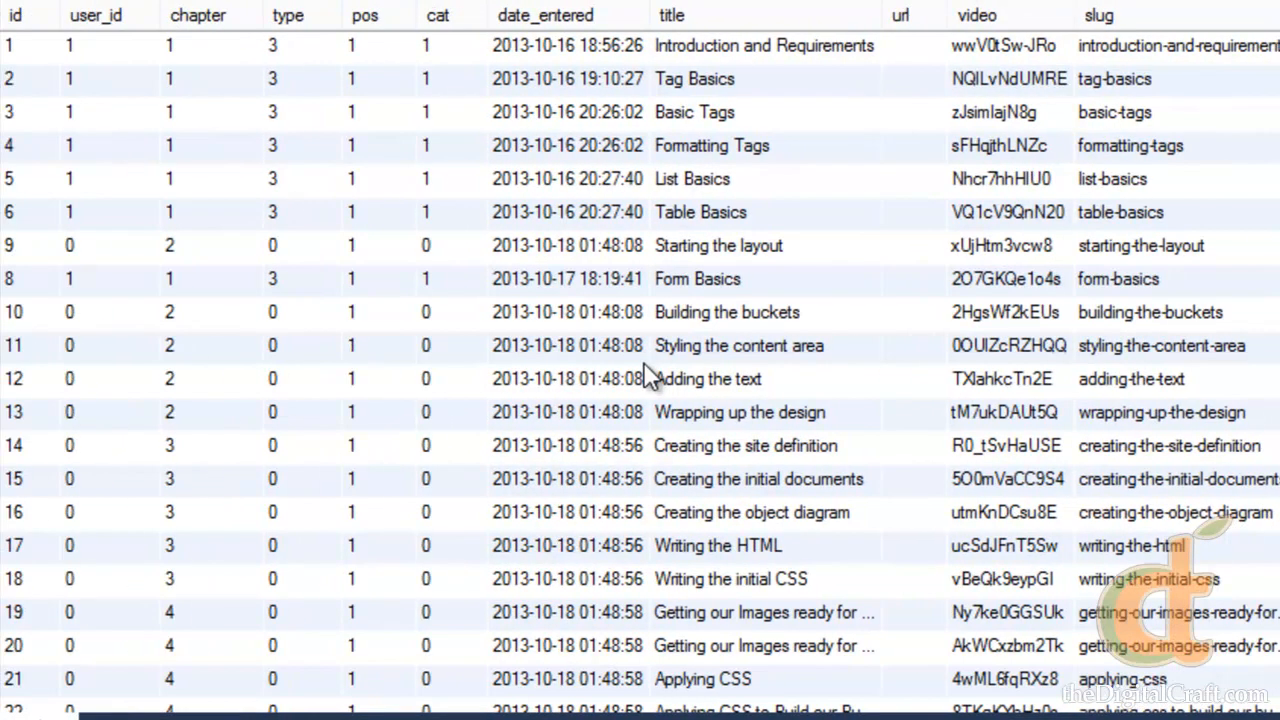
{"action": "mouse_move", "coordinate": [670, 540]}
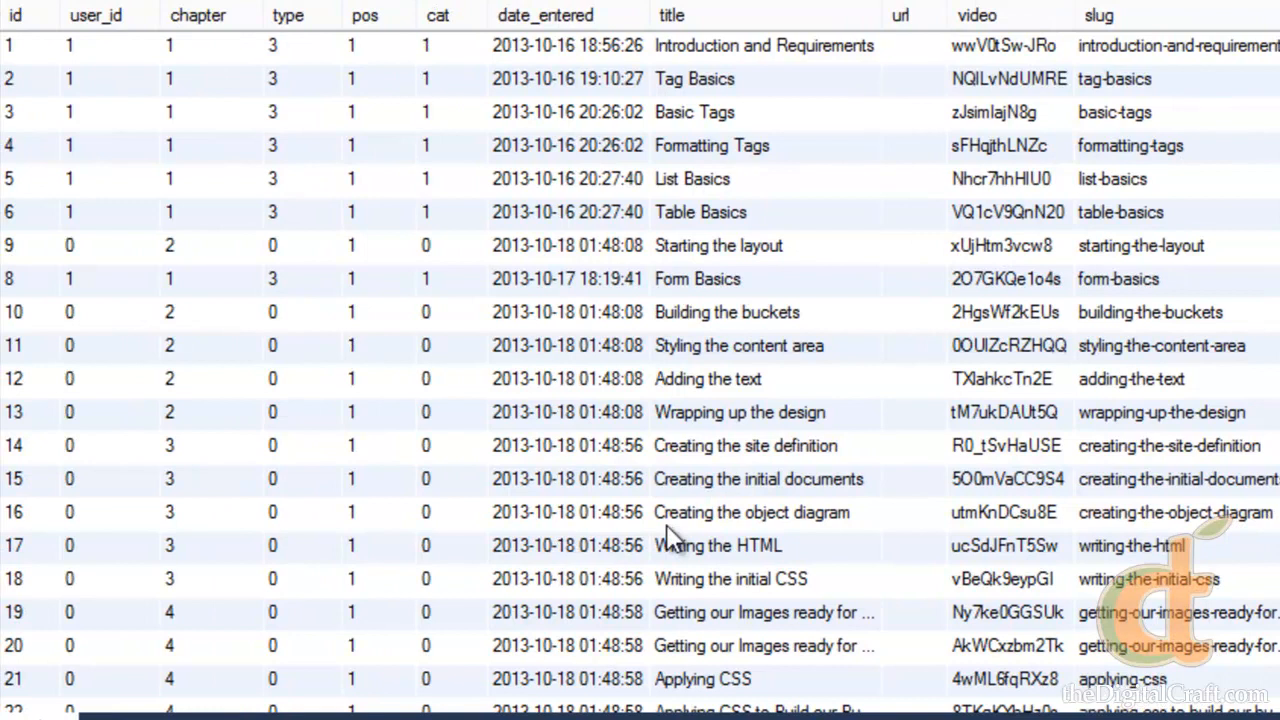
{"action": "mouse_move", "coordinate": [895, 439]}
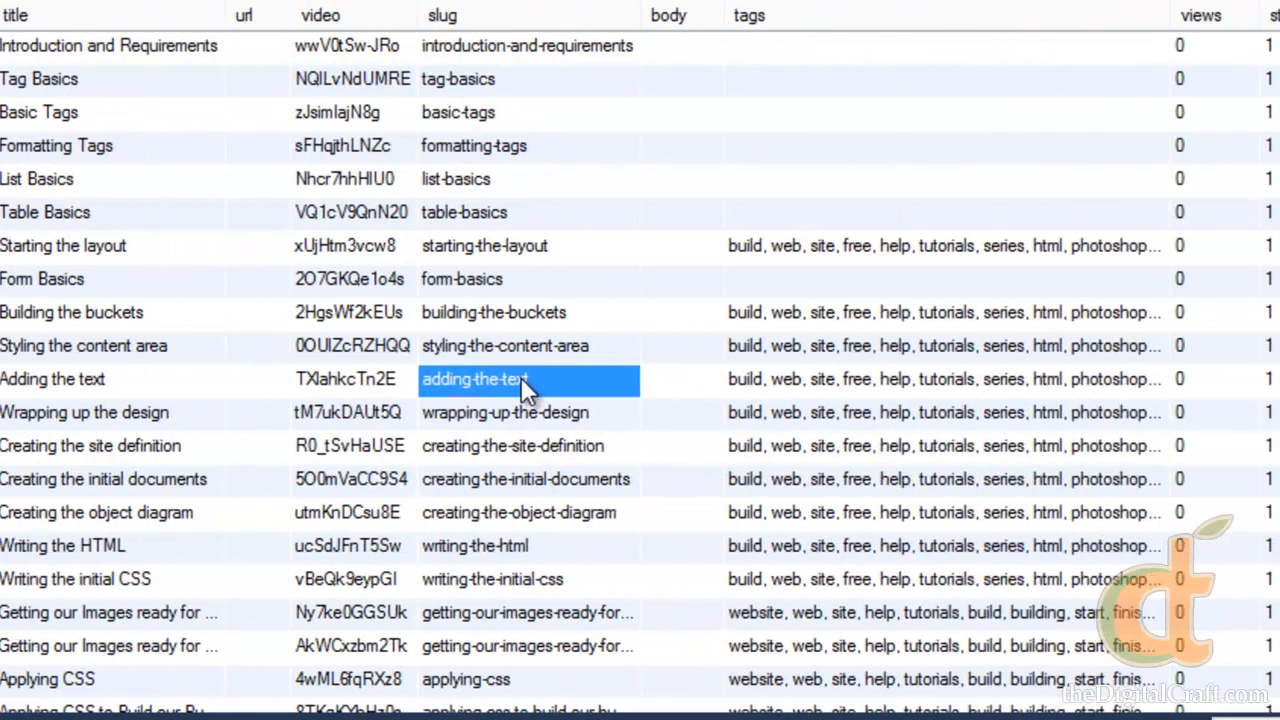
{"action": "scroll", "scroll_direction": "right", "scroll_amount": 3}
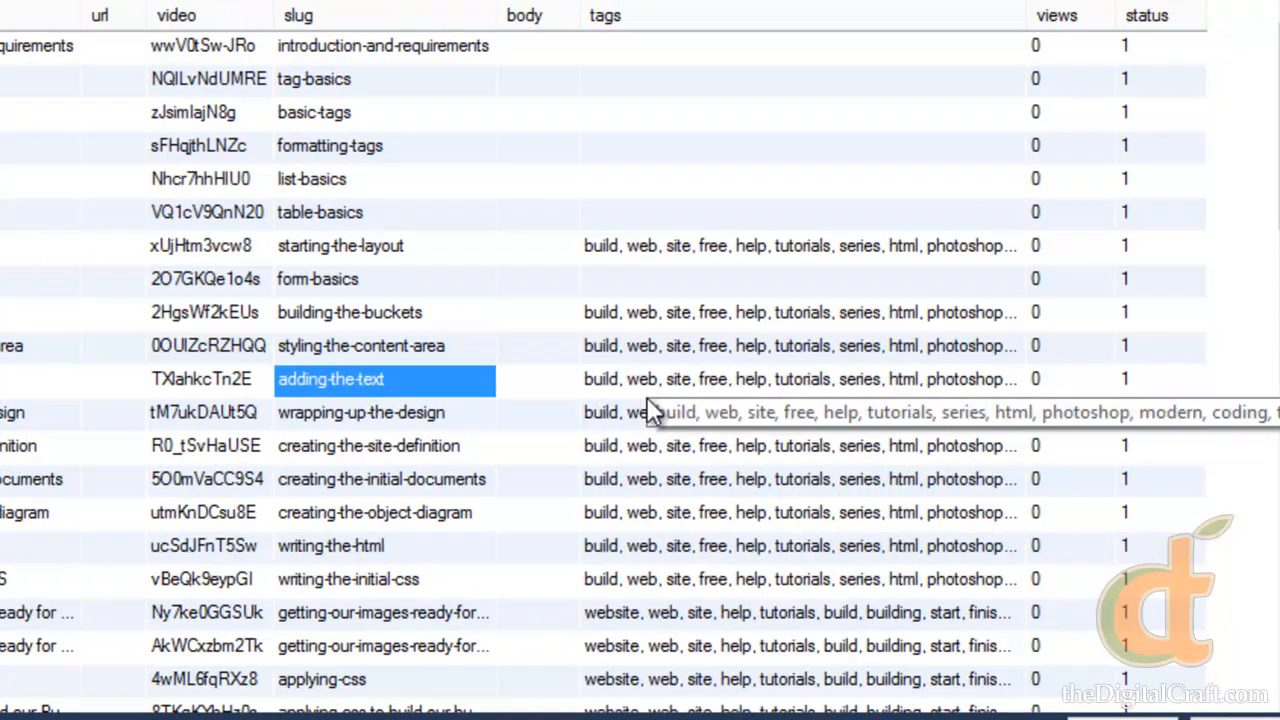
{"action": "mouse_move", "coordinate": [655, 410]}
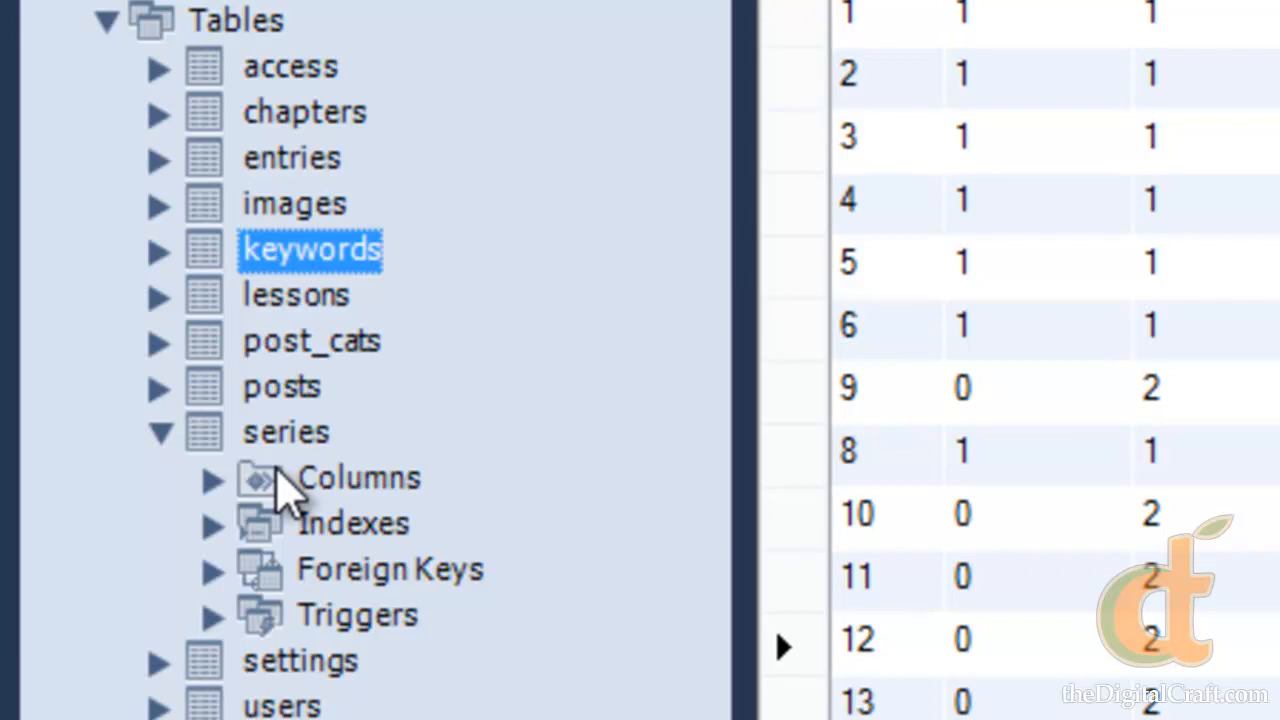
{"action": "mouse_move", "coordinate": [310, 140]}
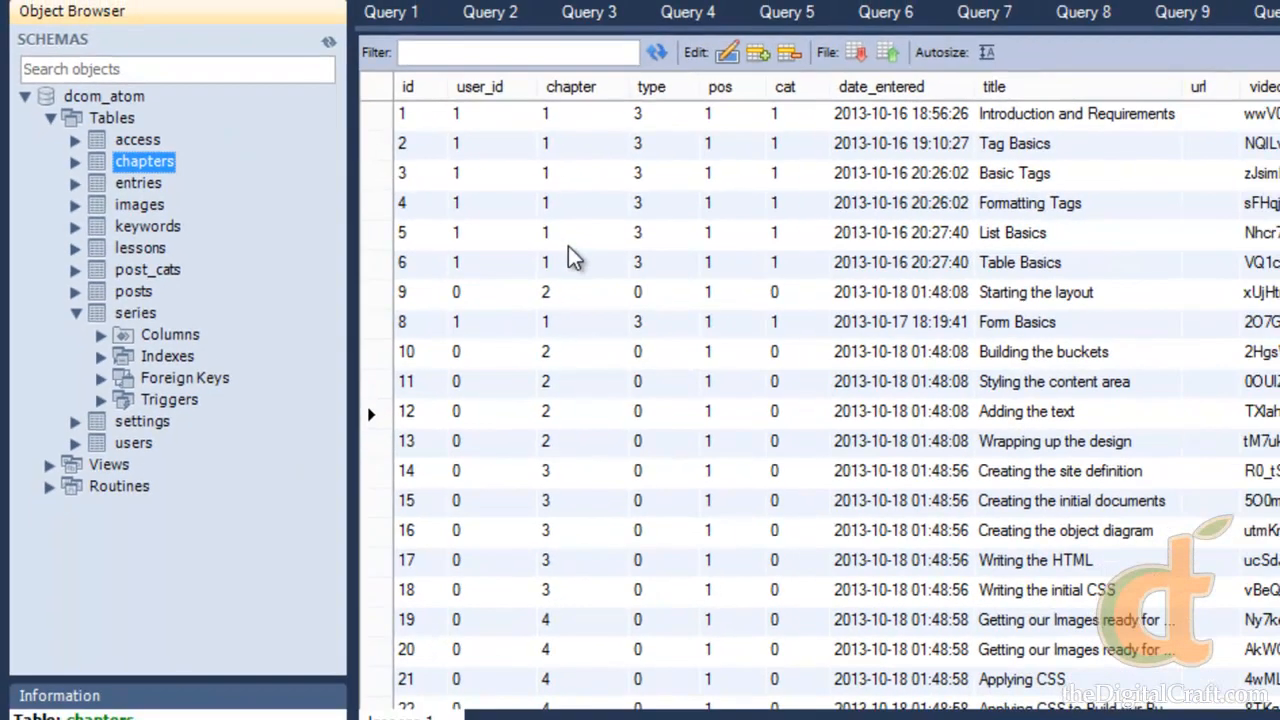
{"action": "left_click", "coordinate": [581, 232]}
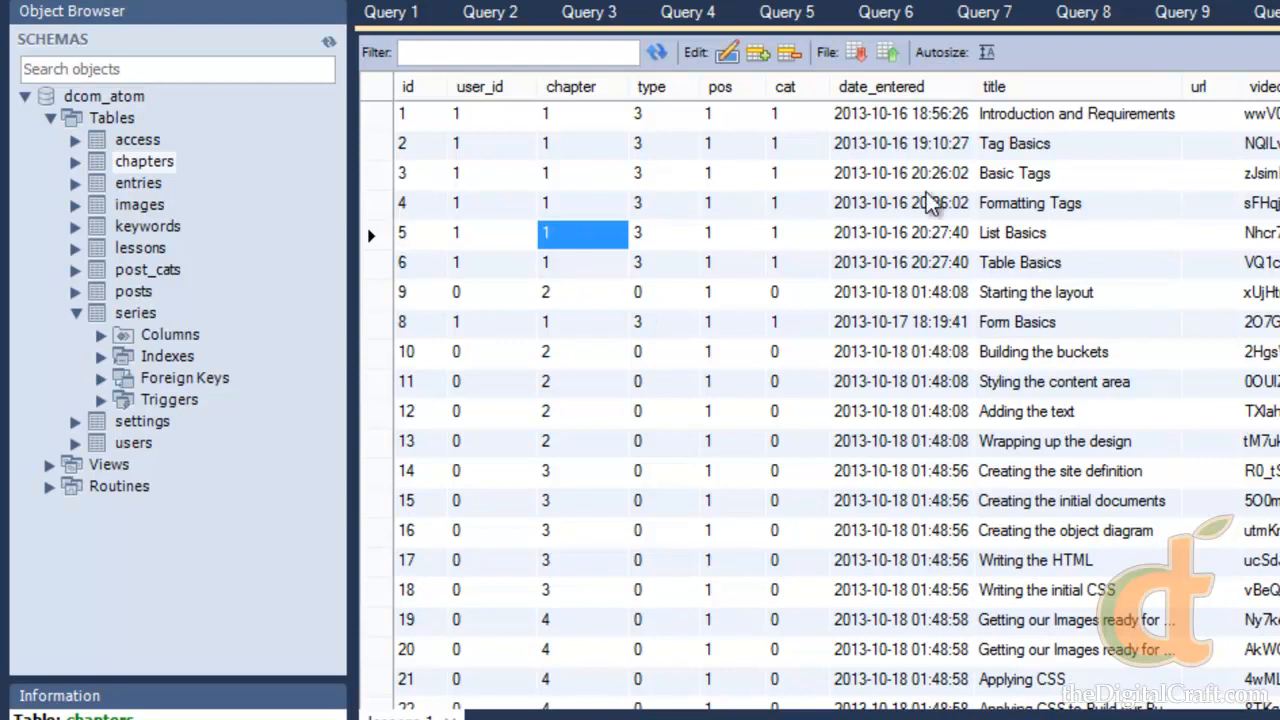
{"action": "mouse_move", "coordinate": [583, 238]}
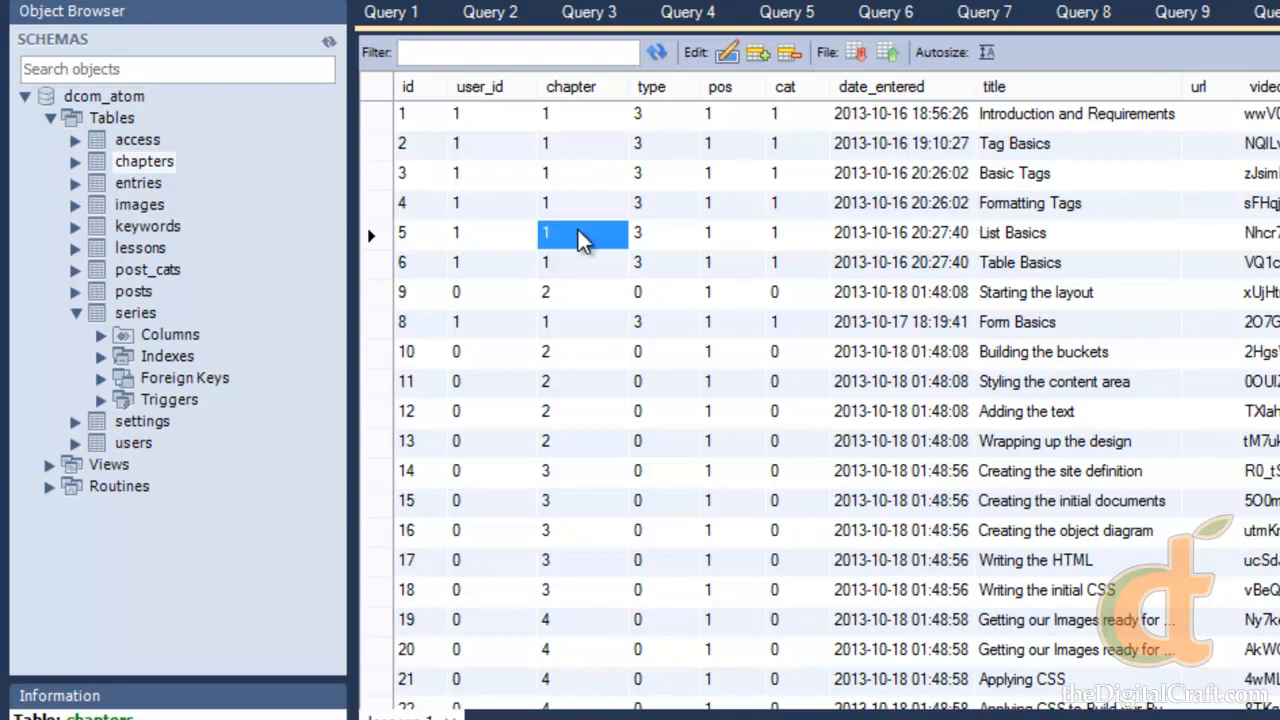
{"action": "mouse_move", "coordinate": [170, 168]}
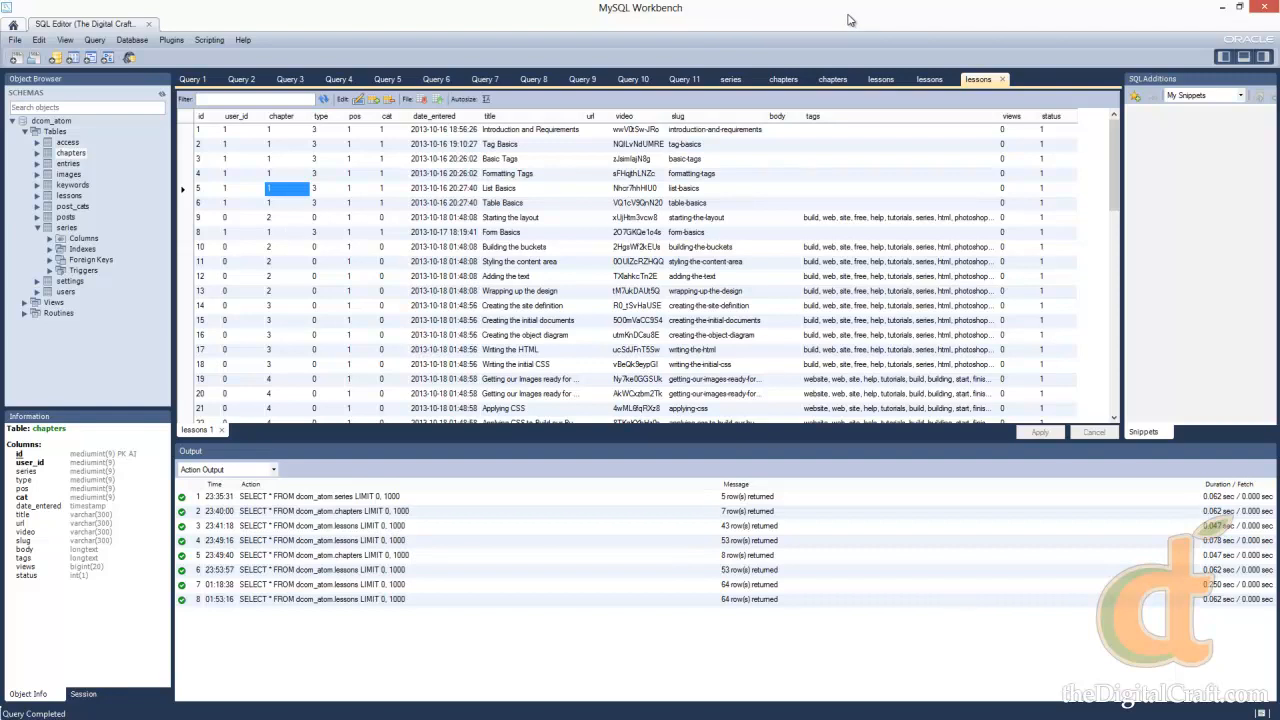
{"action": "mouse_move", "coordinate": [857, 16]}
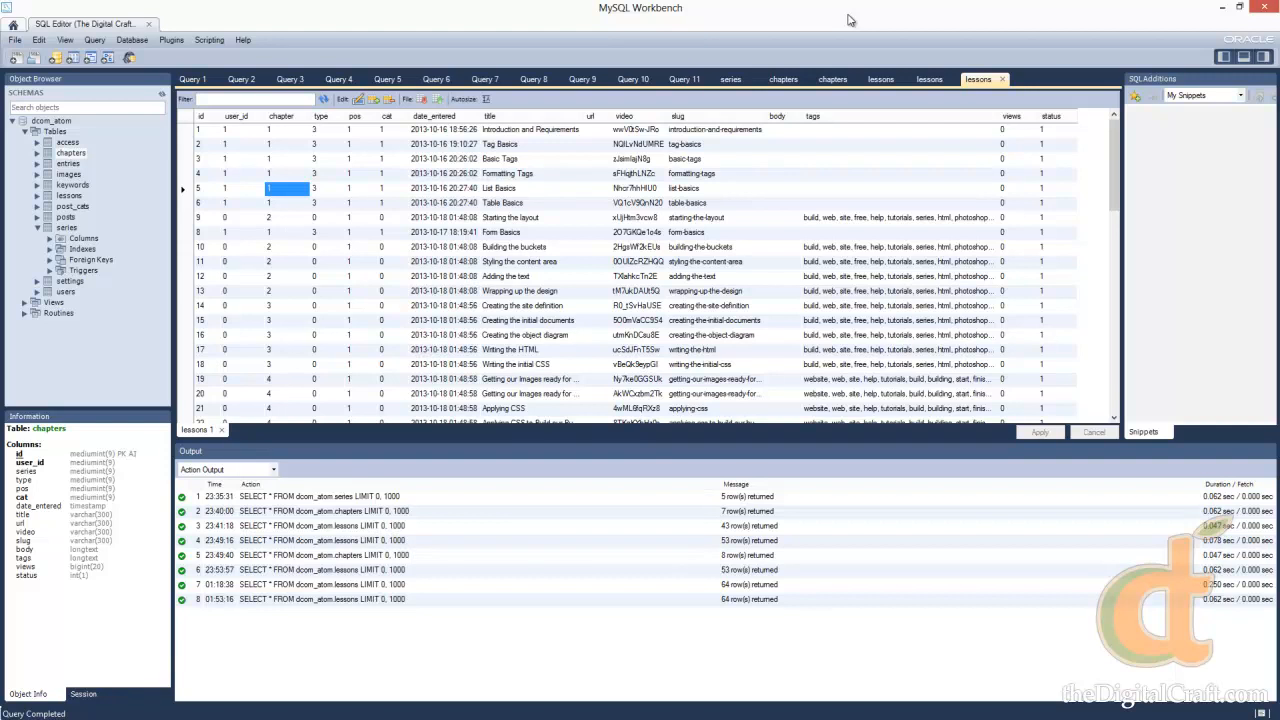
{"action": "mouse_move", "coordinate": [1203, 14]}
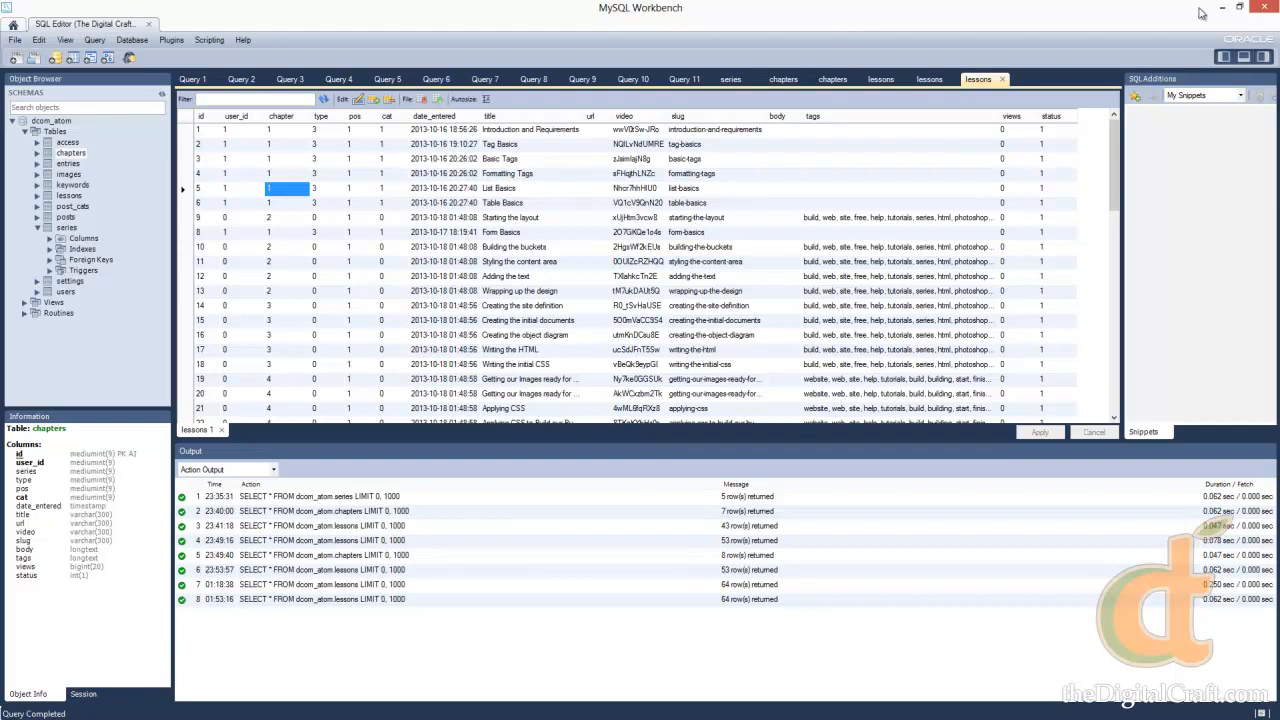